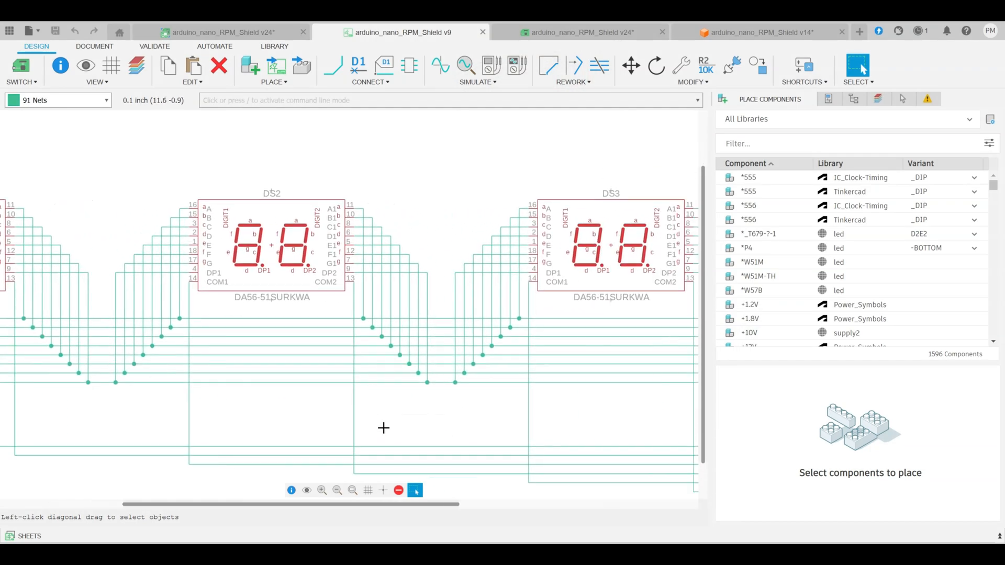
# - View the shield's routed PCB layout (v24), then its 3D PCB model (v14)
pyautogui.click(577, 32)
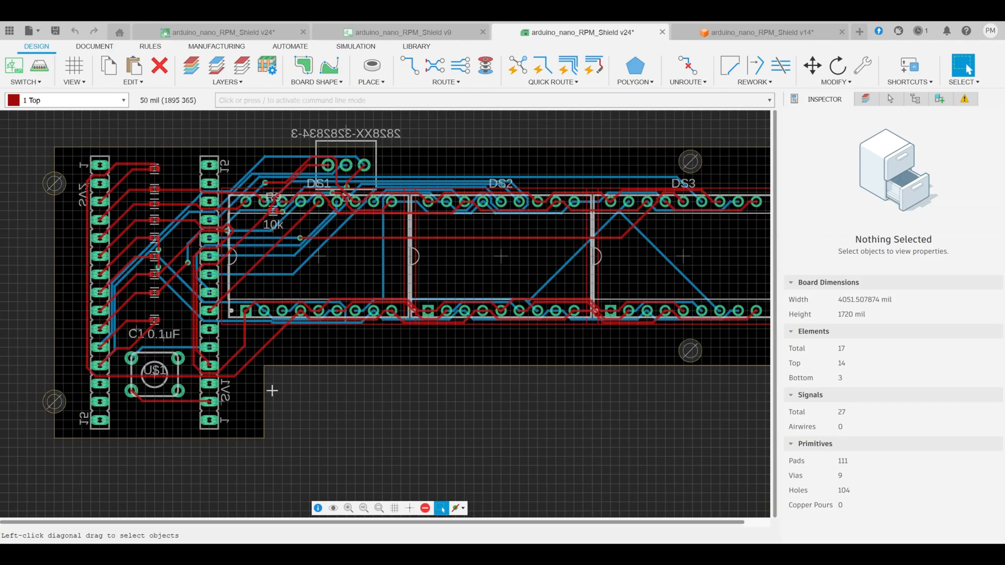
pyautogui.click(755, 33)
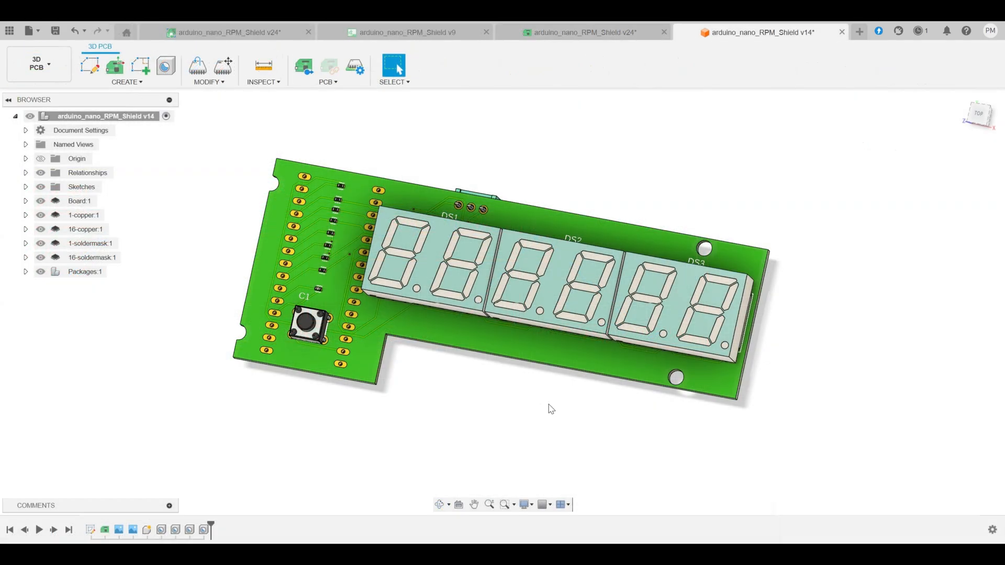